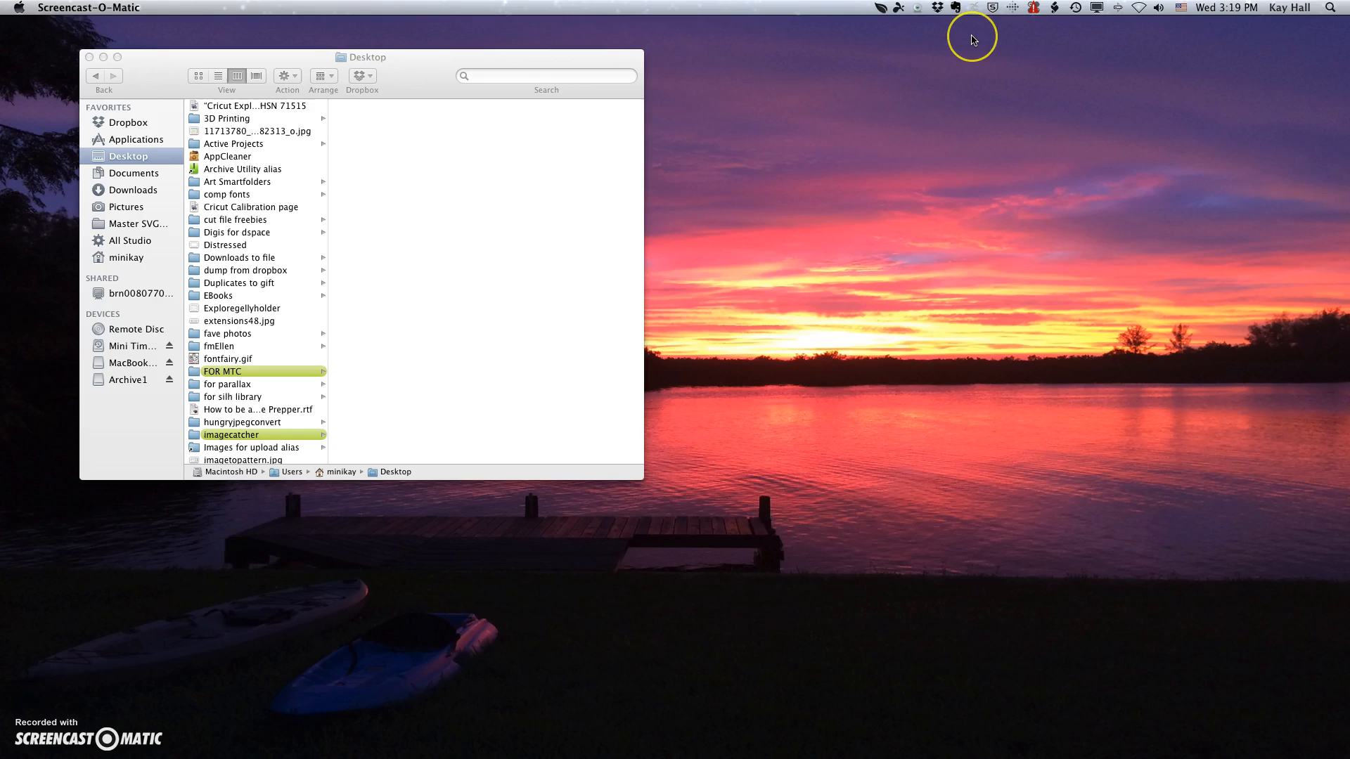
pyautogui.moveTo(973, 18)
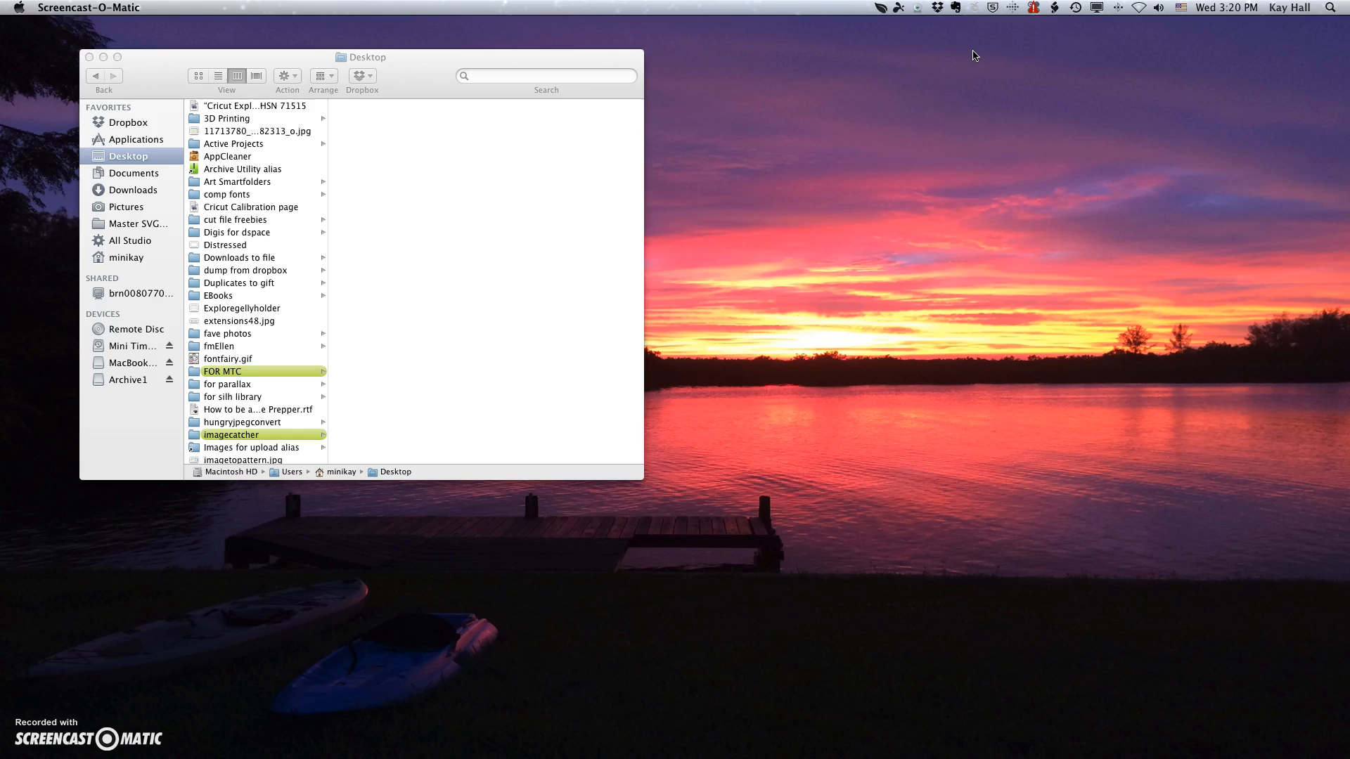
# In Finder, show the Applications folder and select Cricut Design Space to preview its details.
pyautogui.click(398, 72)
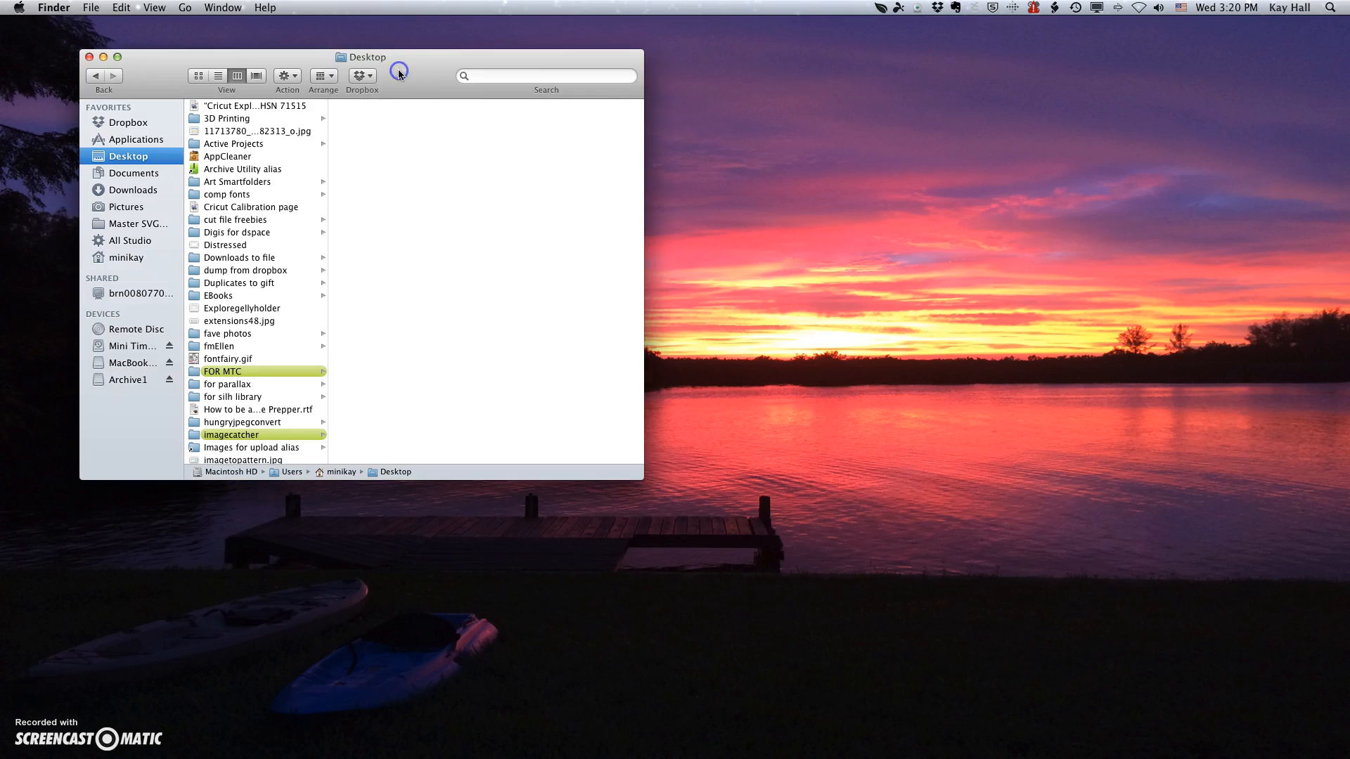
pyautogui.click(135, 139)
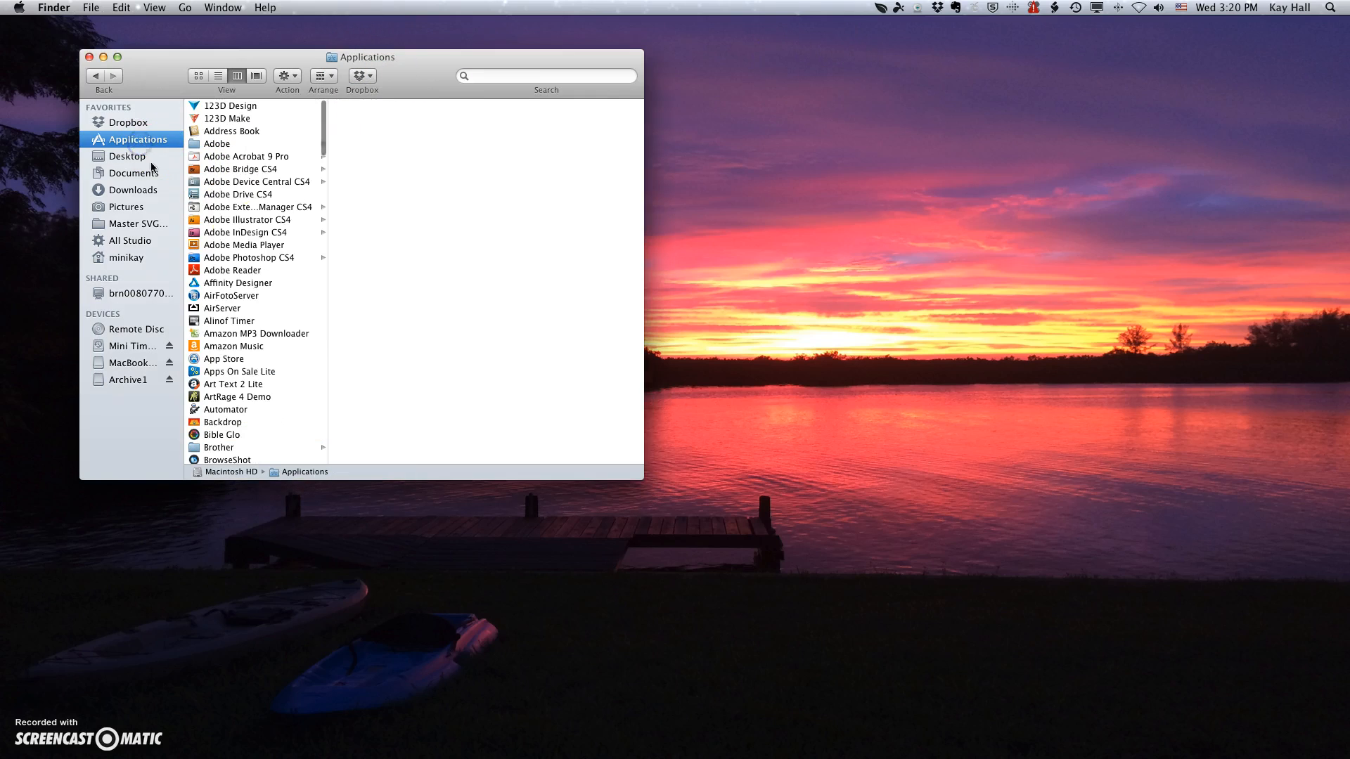
pyautogui.scroll(-3)
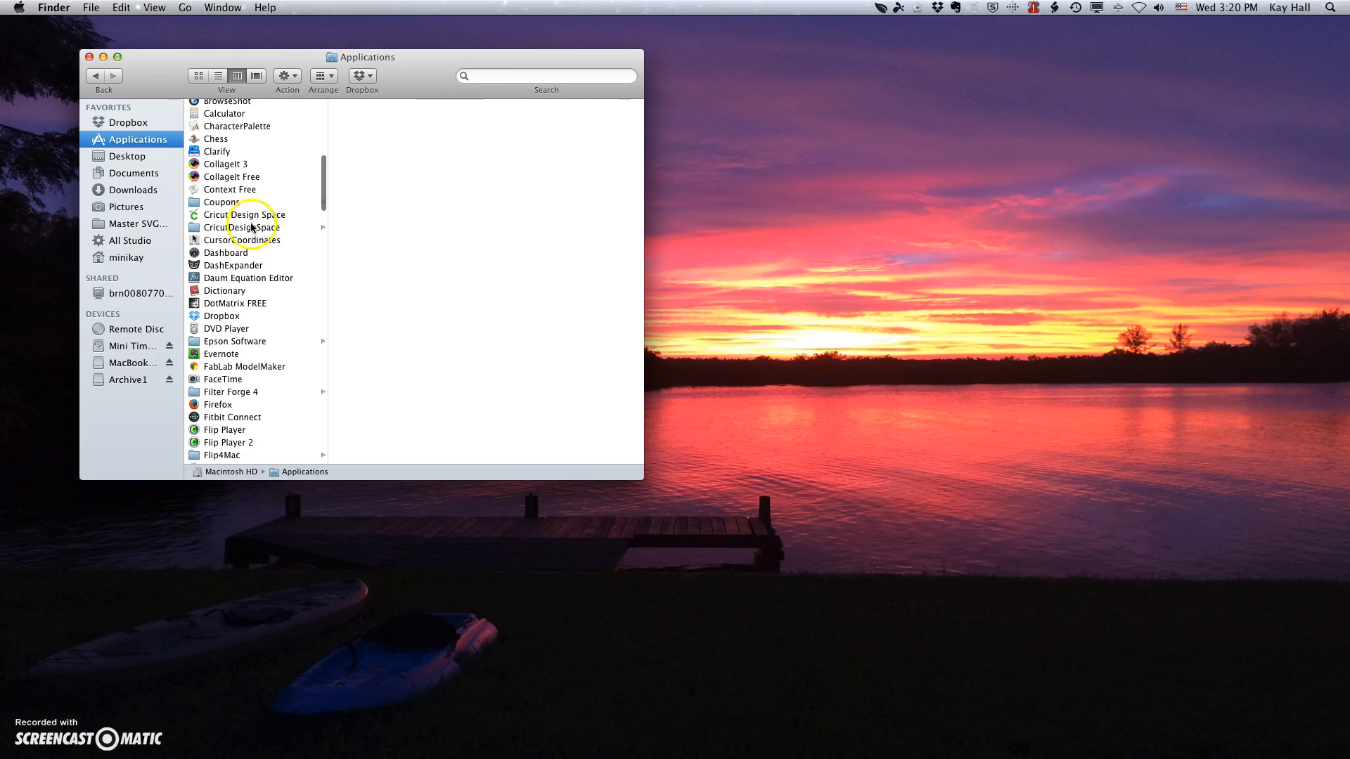
pyautogui.click(245, 214)
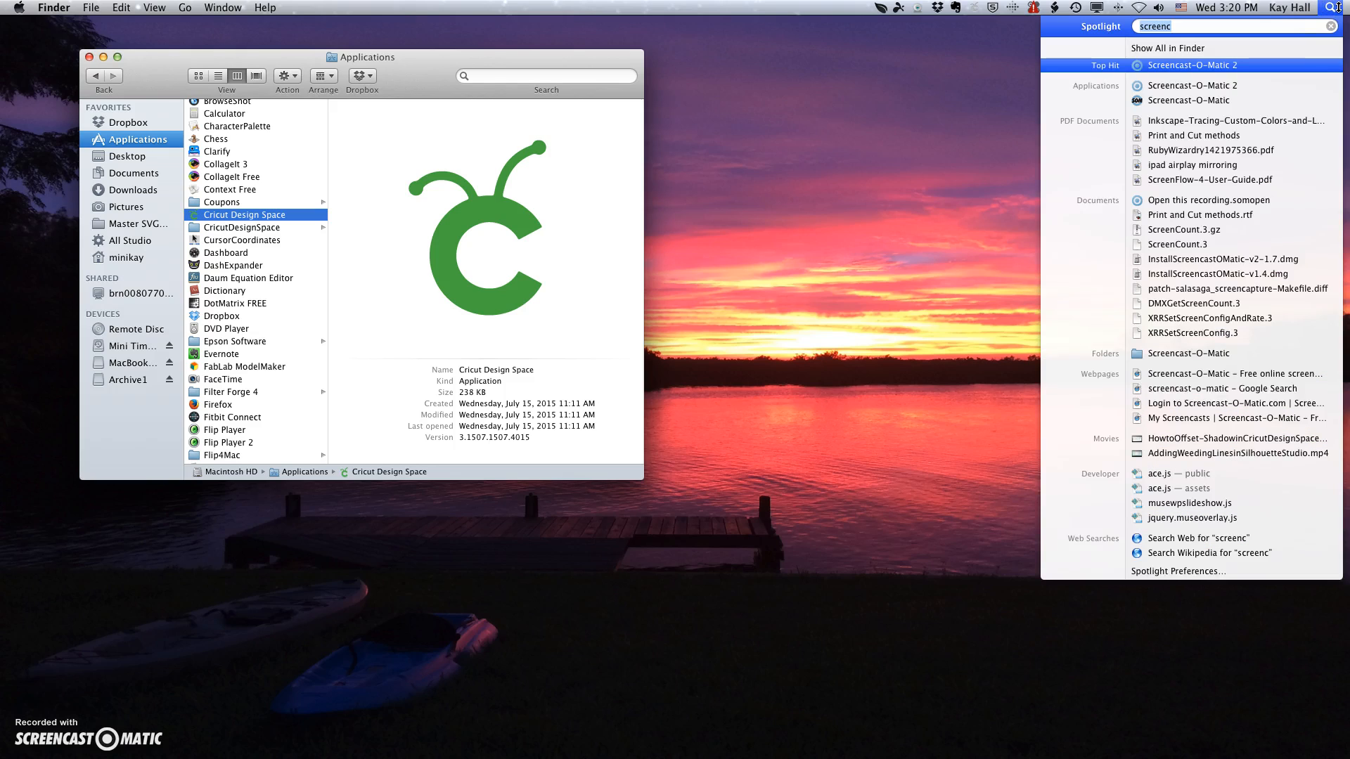
pyautogui.write('cricut de')
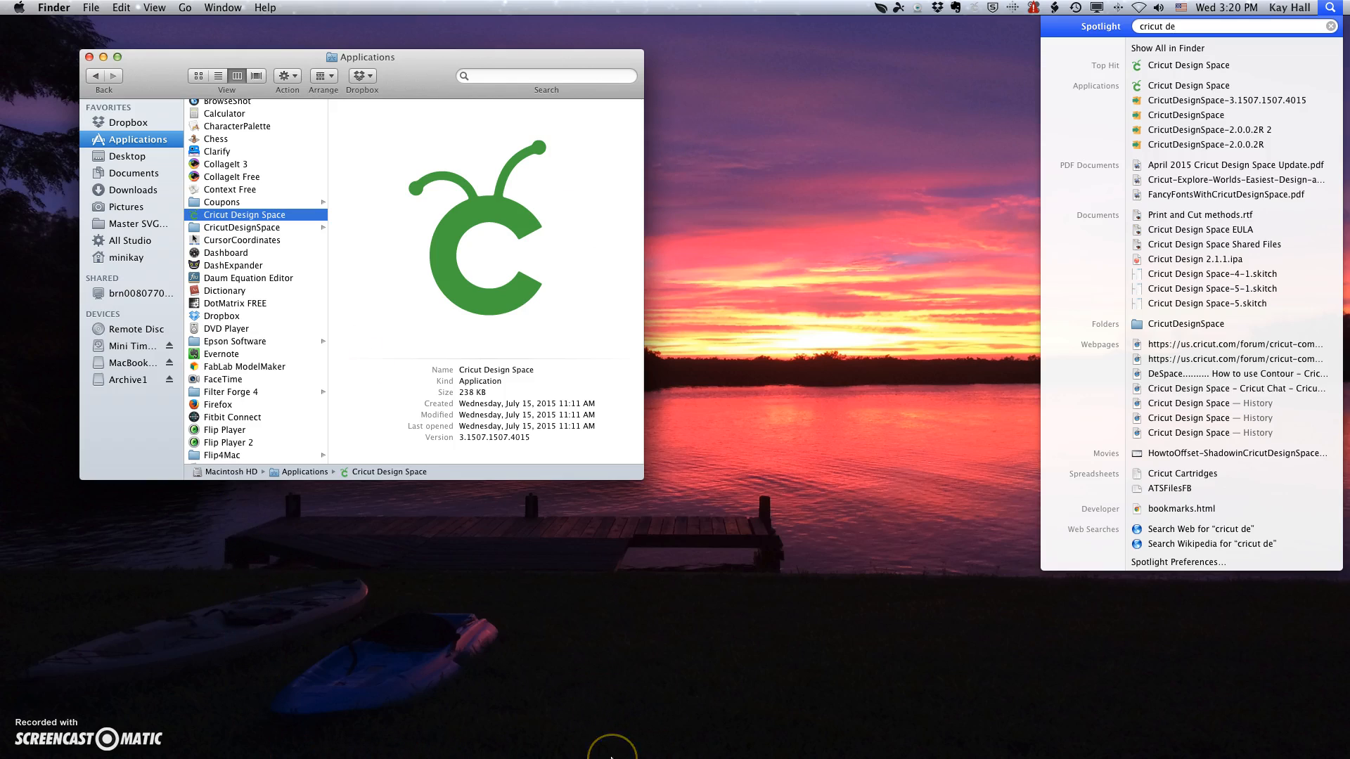
pyautogui.moveTo(490, 624)
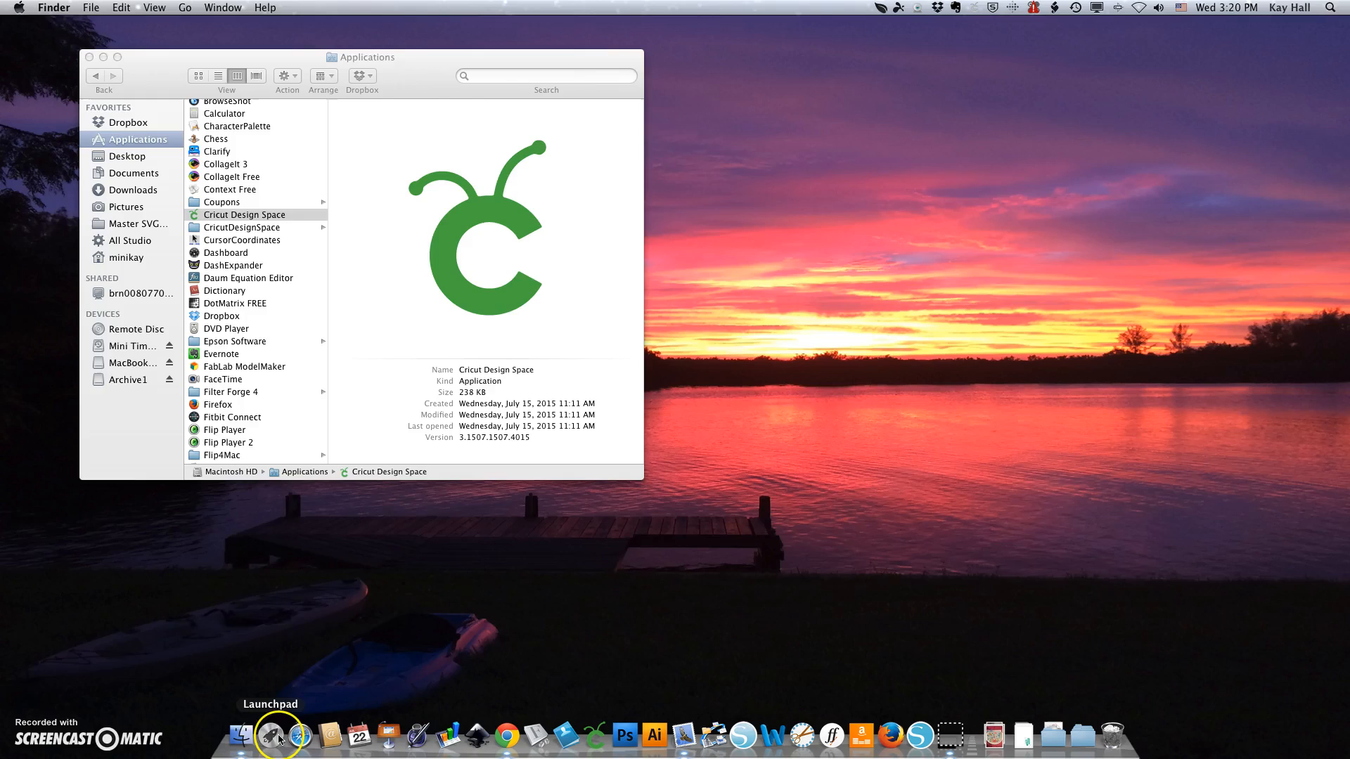
pyautogui.click(277, 736)
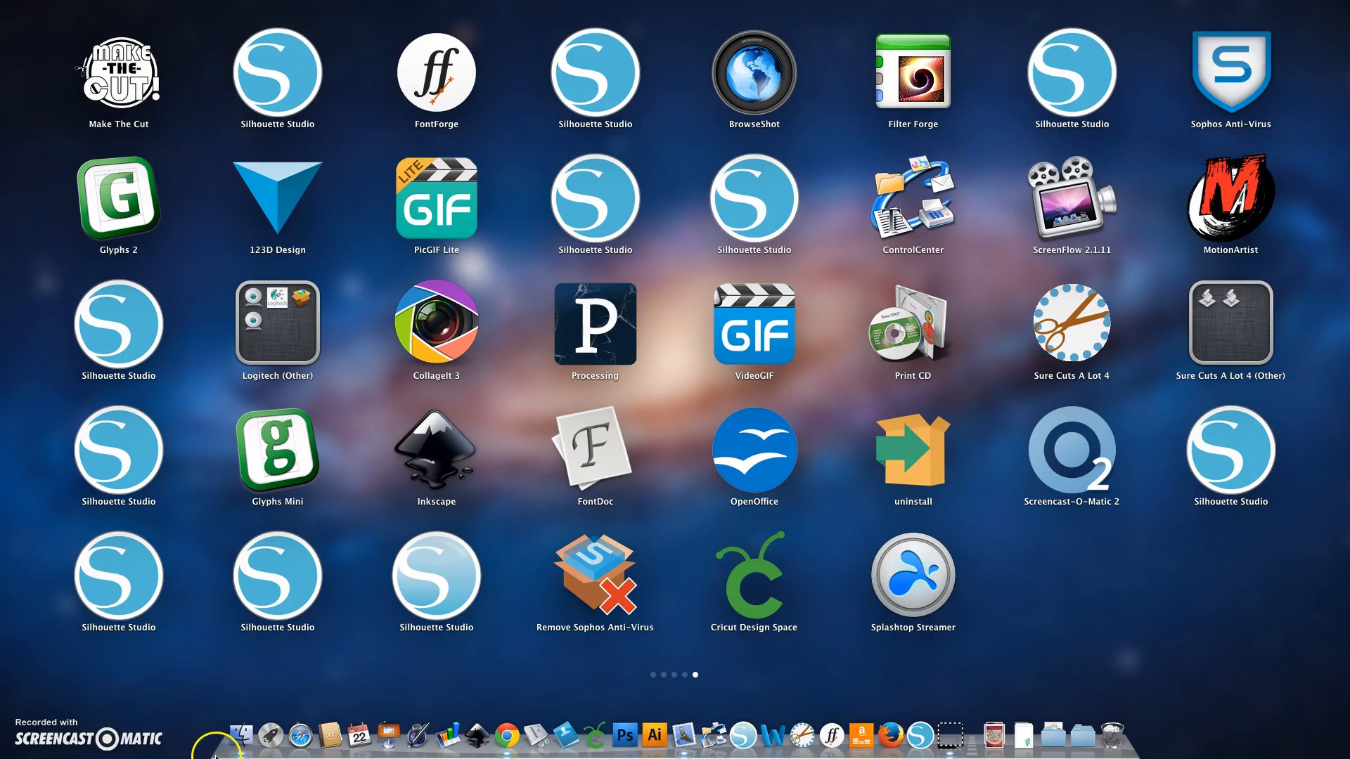
pyautogui.moveTo(412, 737)
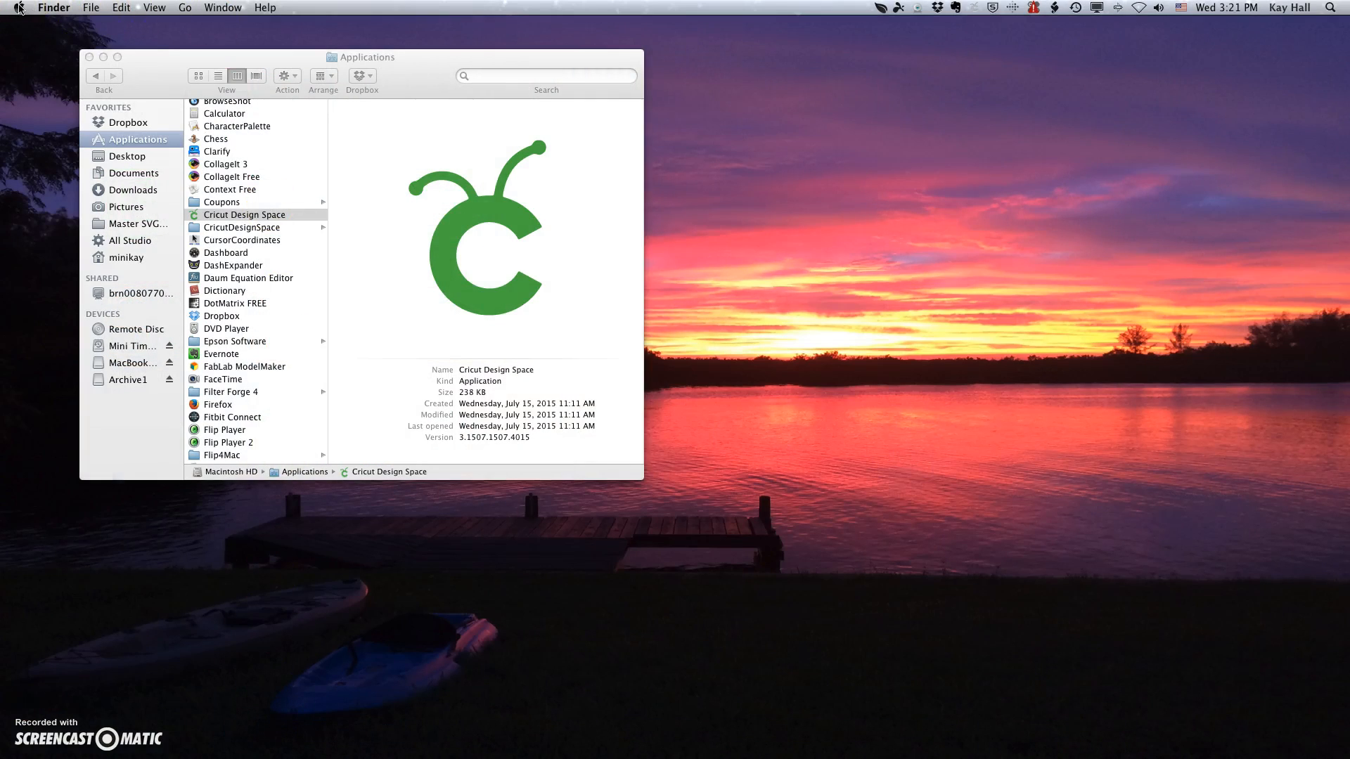
# From the Apple menu, bring up System Preferences and go into Users & Groups.
pyautogui.click(17, 8)
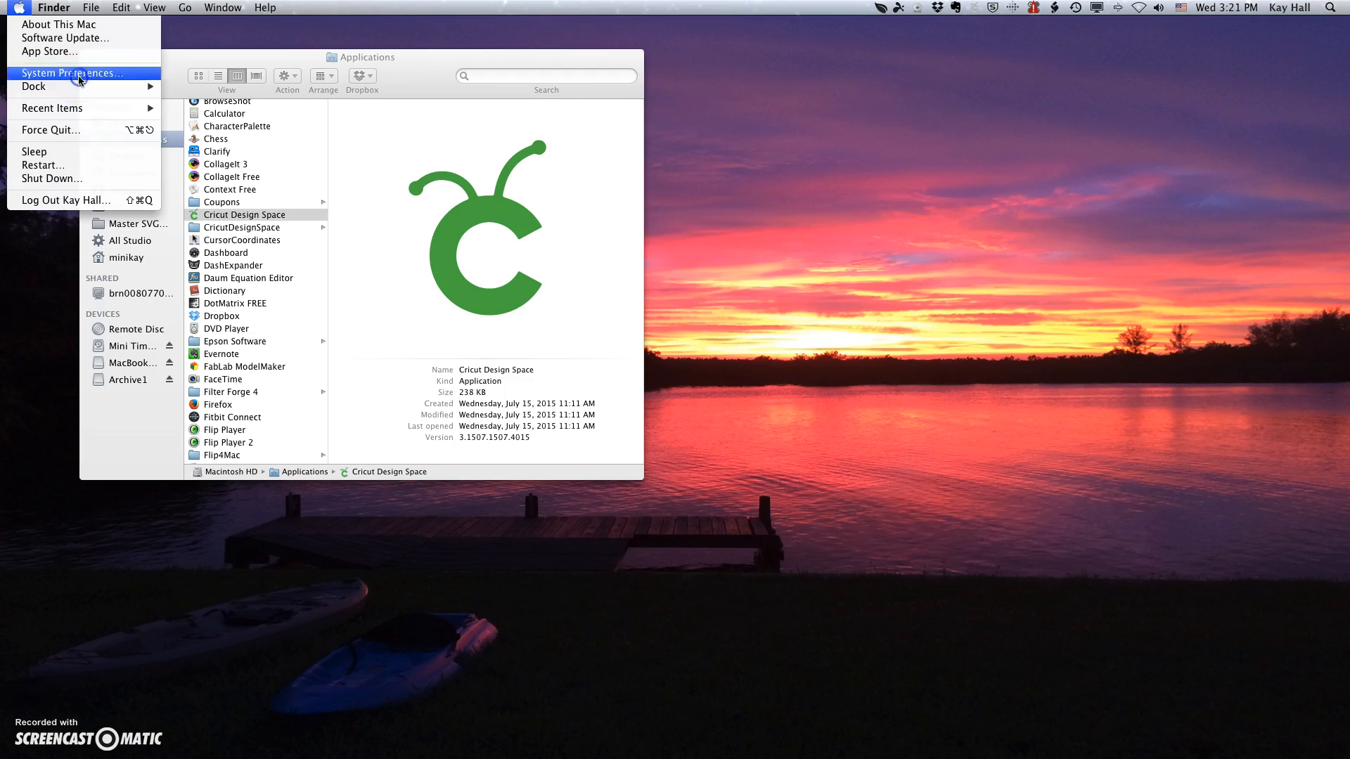
pyautogui.click(72, 72)
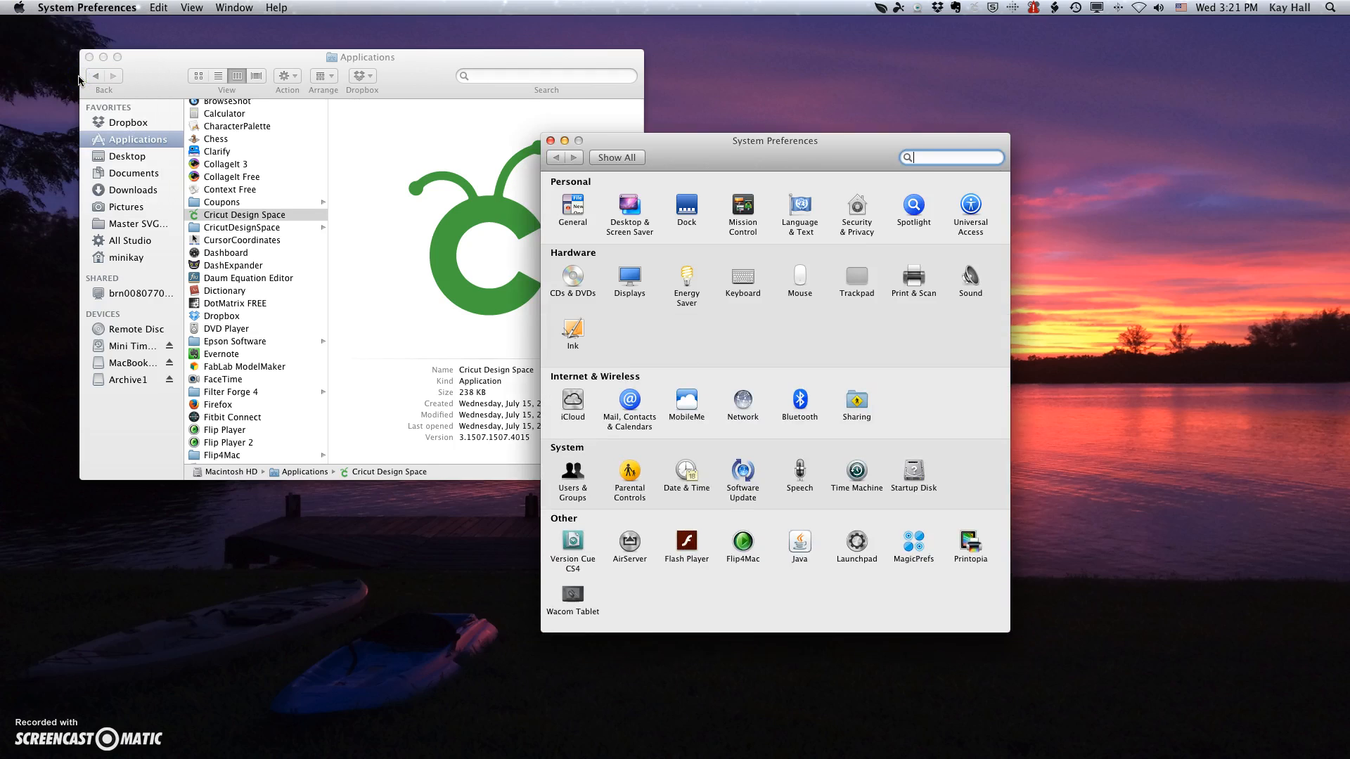
pyautogui.click(573, 474)
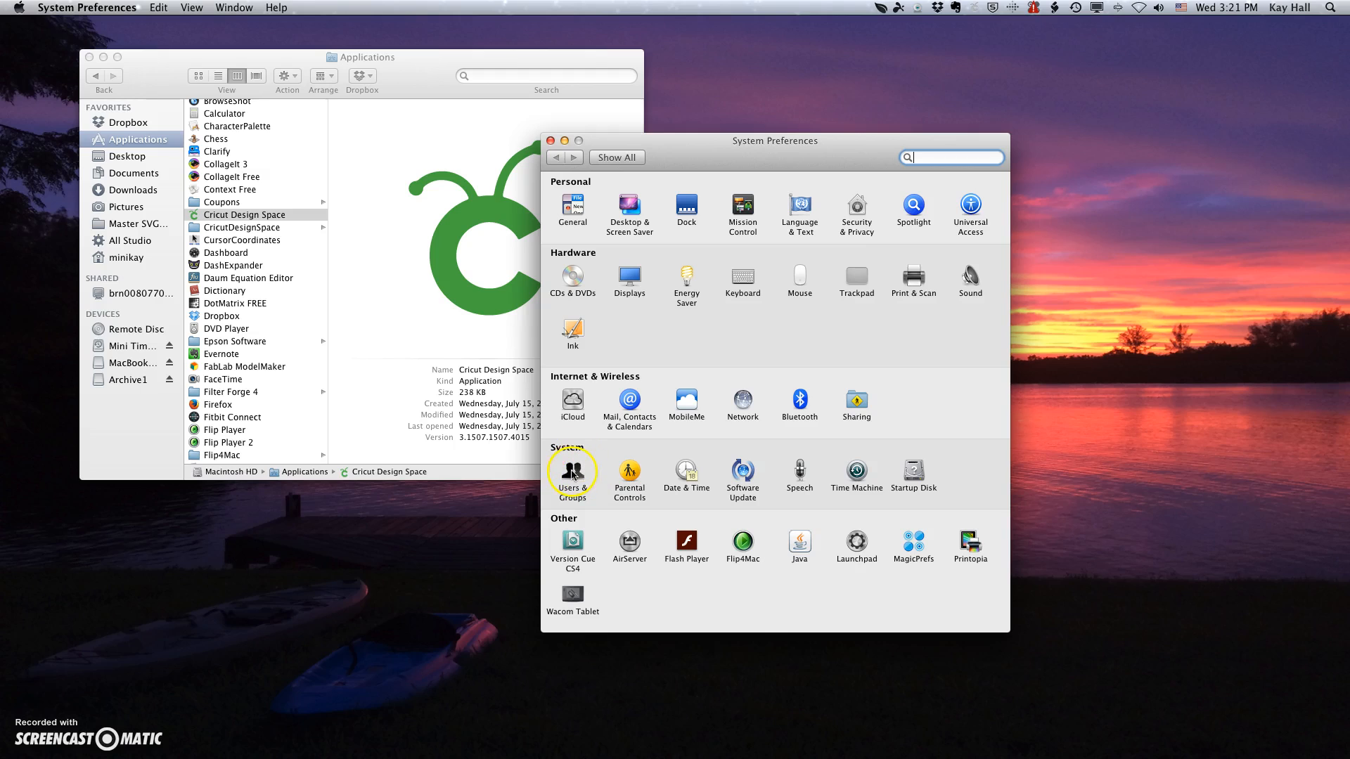
pyautogui.click(572, 474)
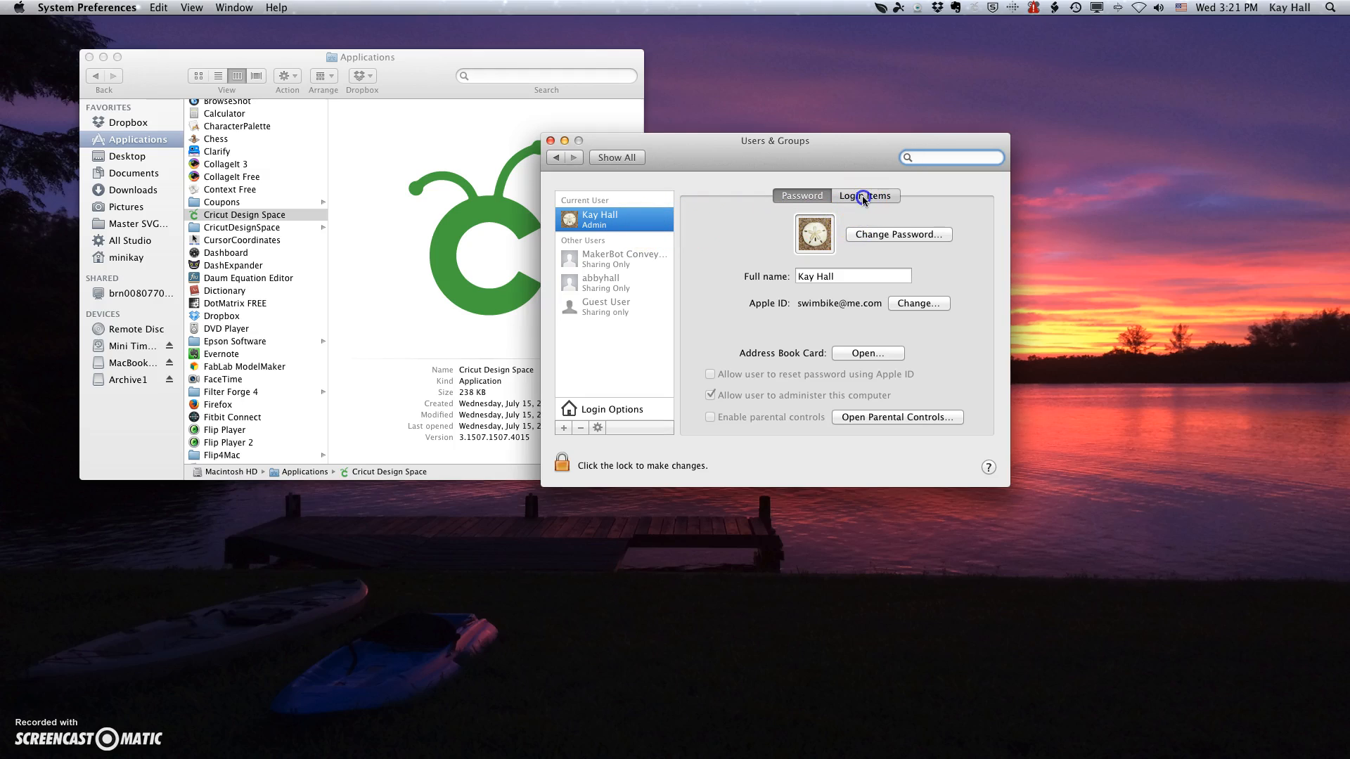
# Show the account's Login Items and start adding a new item with the + button.
pyautogui.click(865, 195)
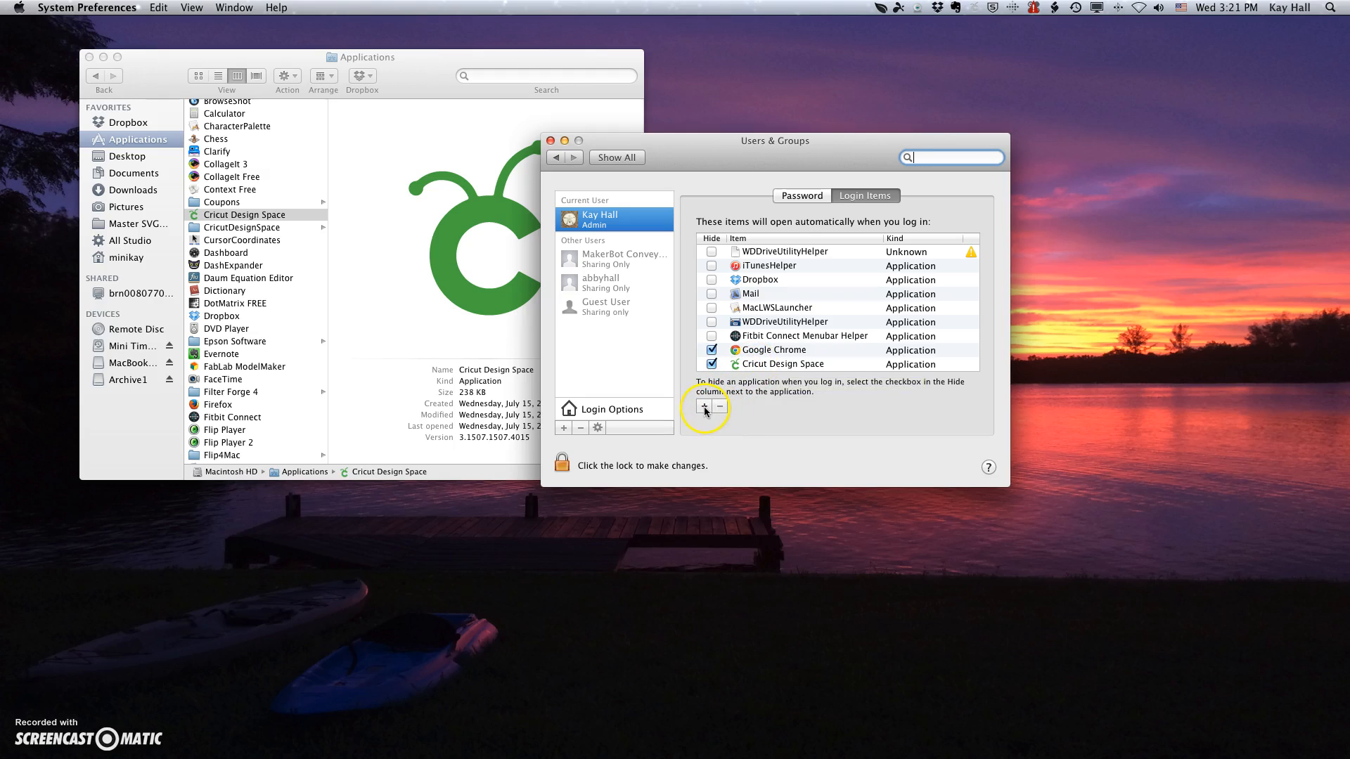
pyautogui.click(703, 405)
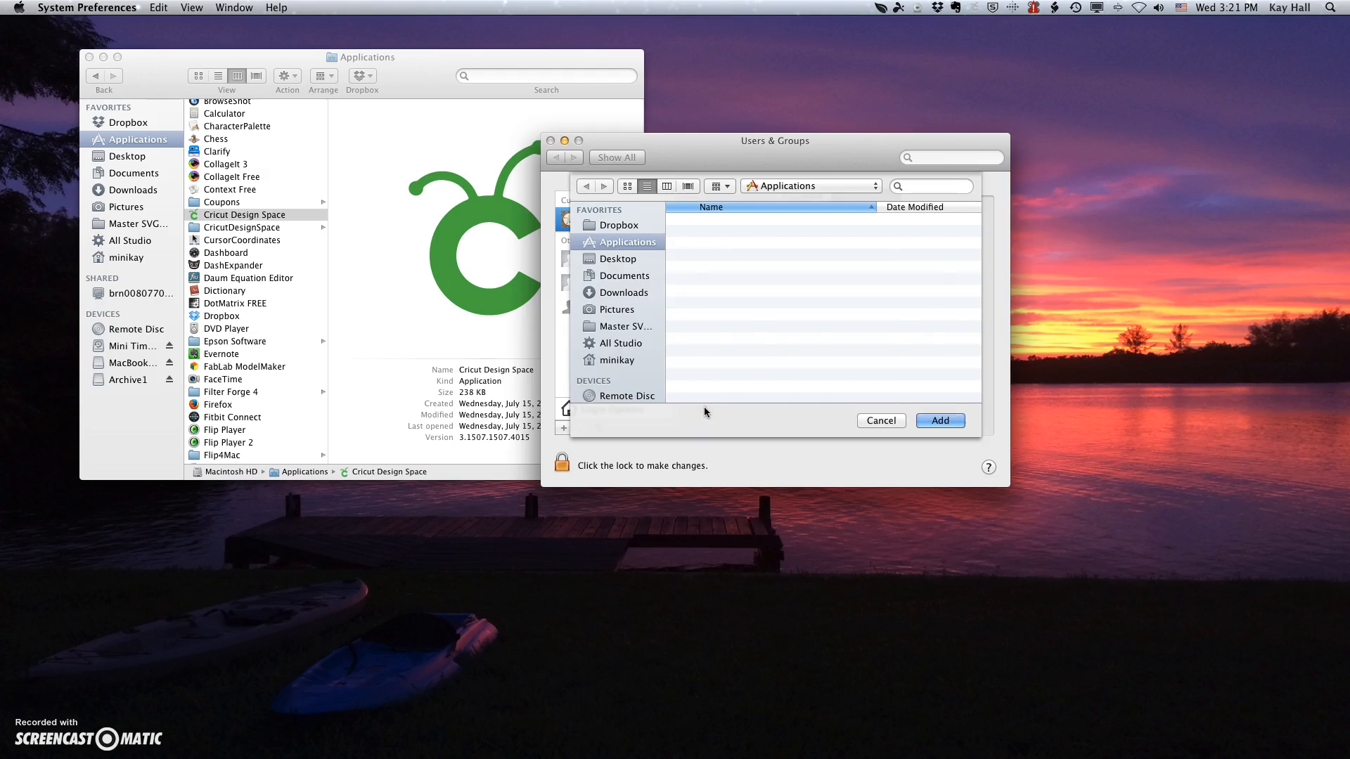
# Add Cricut Design Space from Applications as an item that opens at login.
pyautogui.click(623, 242)
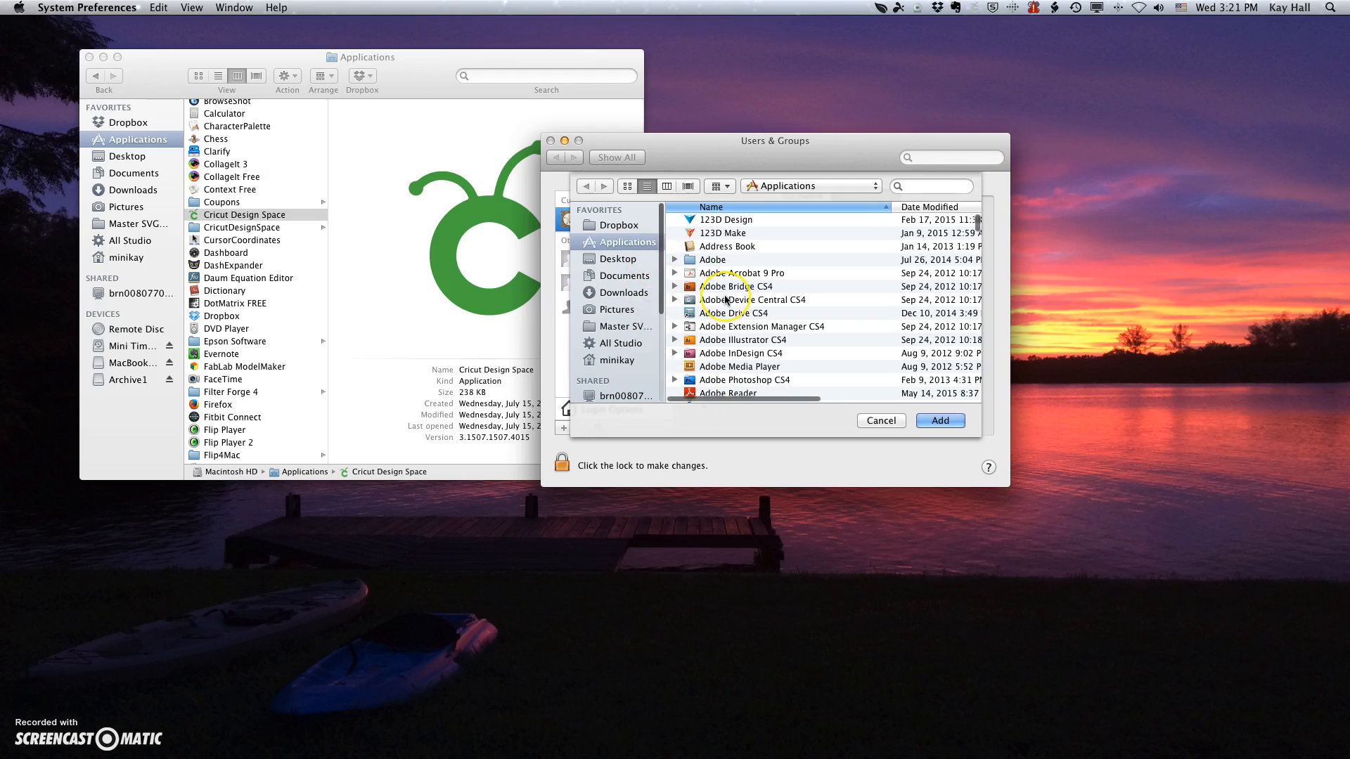
pyautogui.scroll(-3)
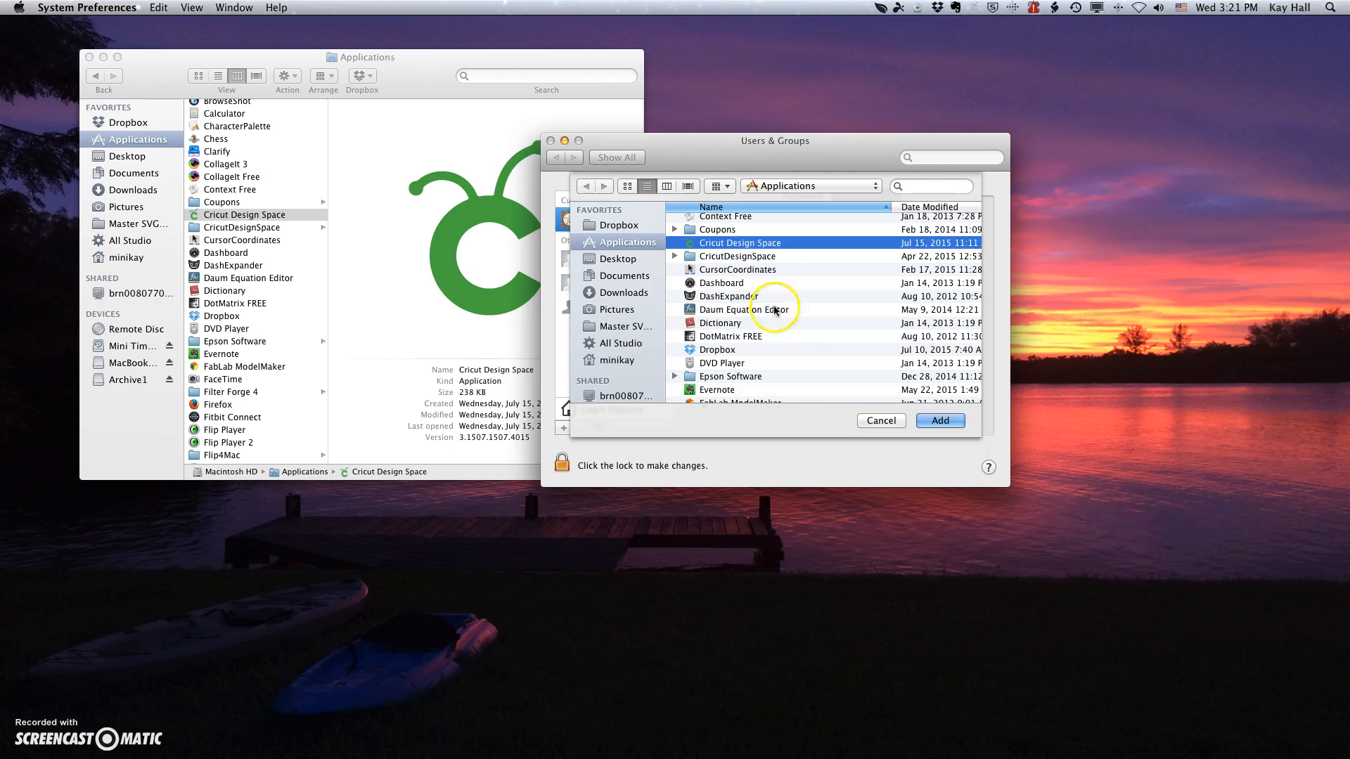
pyautogui.click(939, 421)
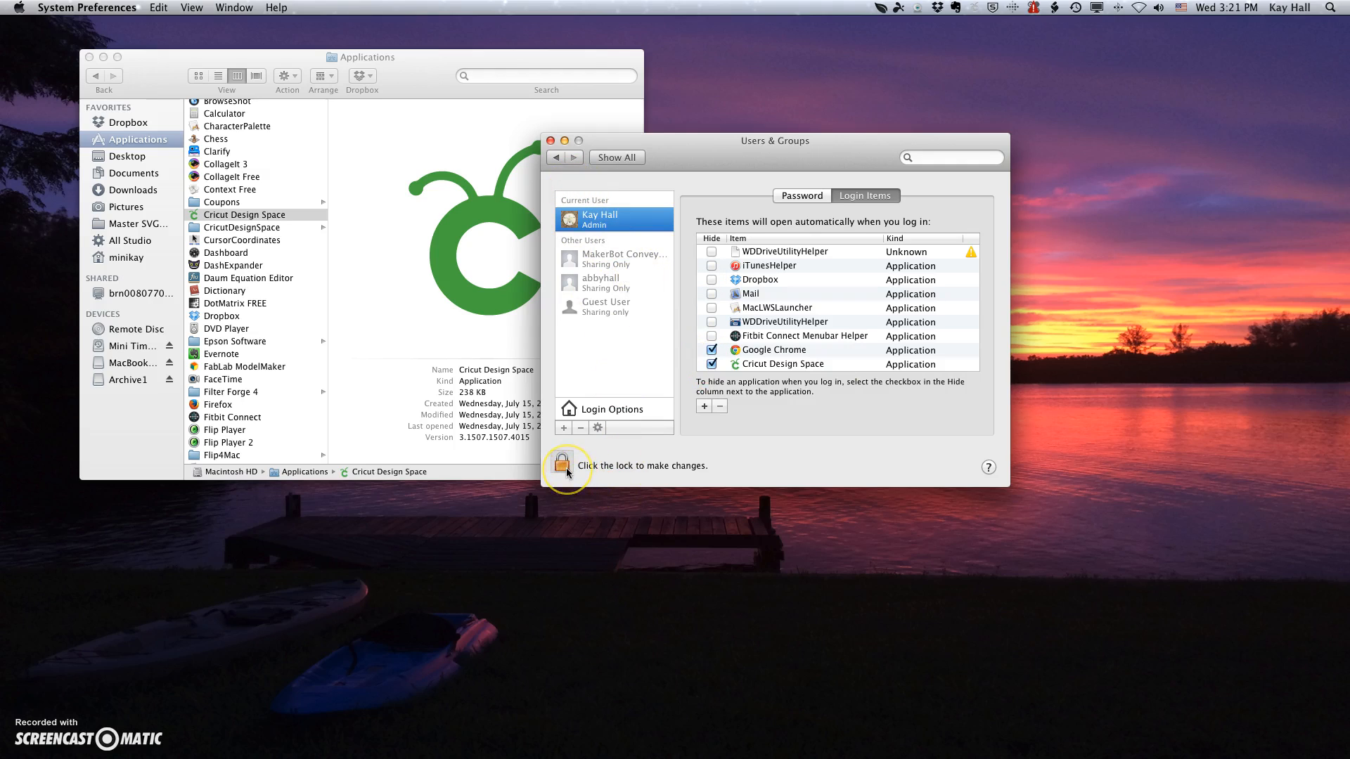
pyautogui.click(561, 461)
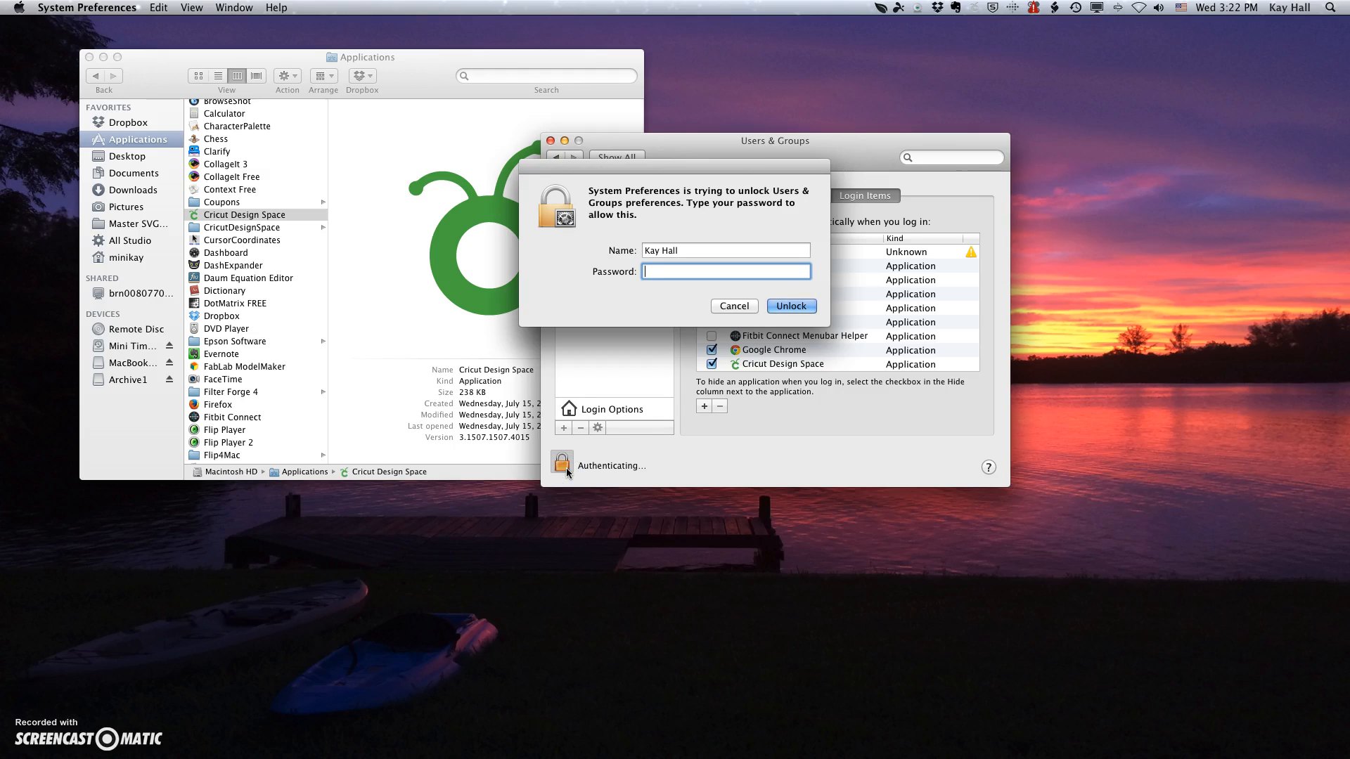
pyautogui.click(790, 305)
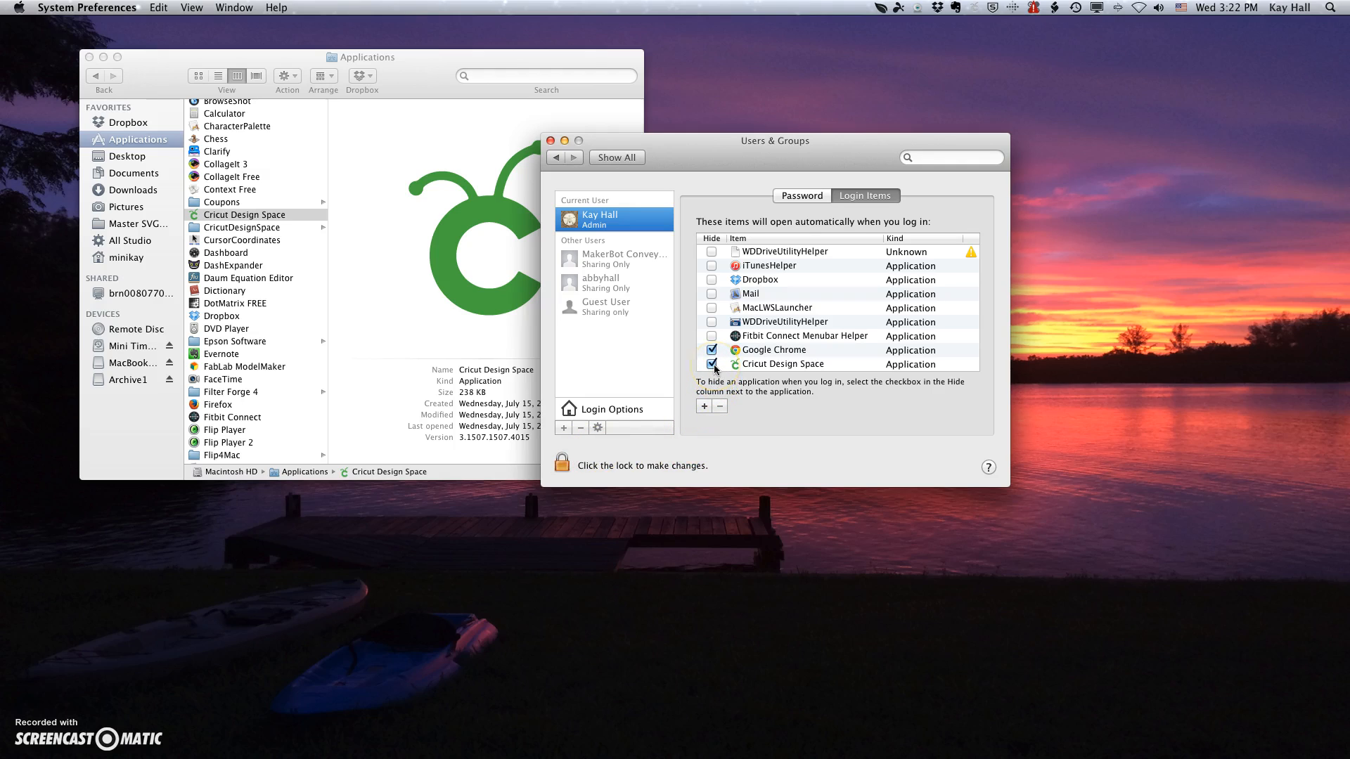
pyautogui.click(783, 364)
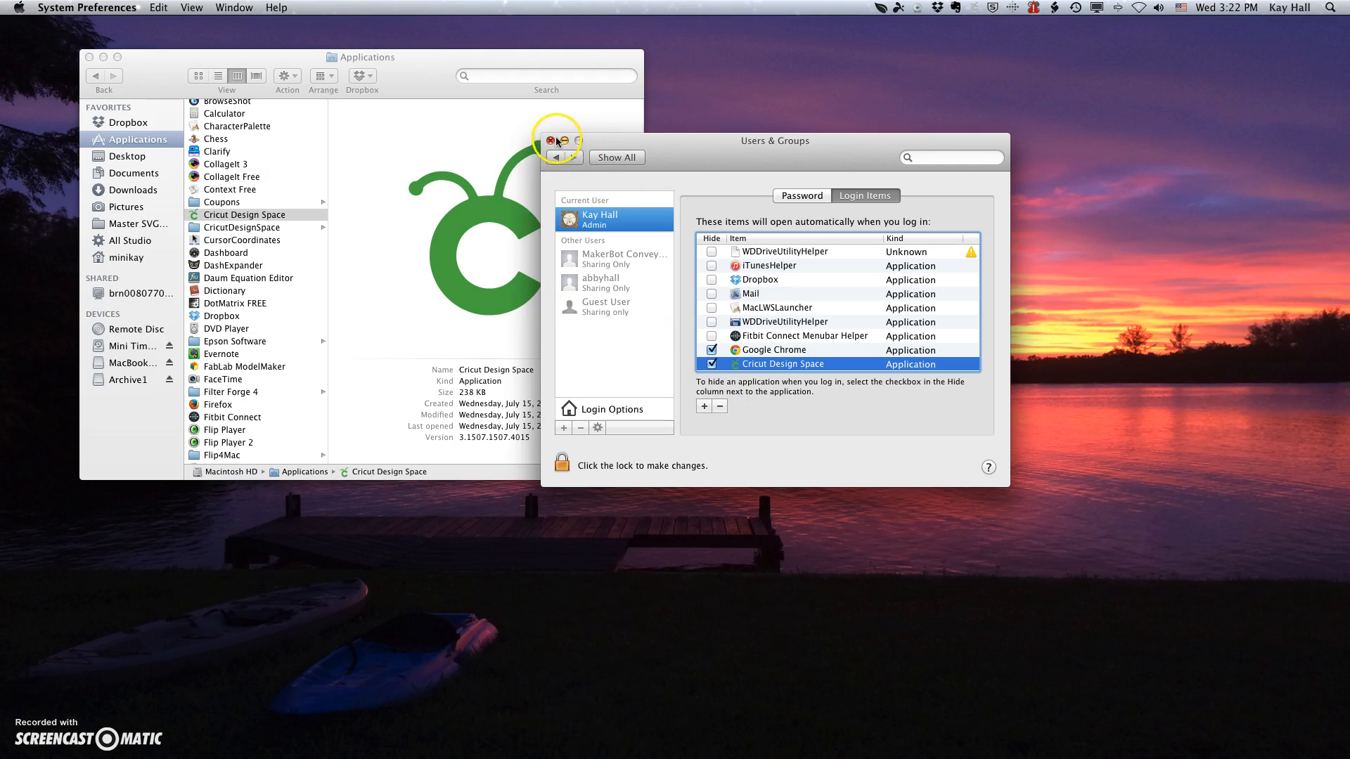
# Close the System Preferences window, returning to Finder's Applications folder.
pyautogui.click(551, 141)
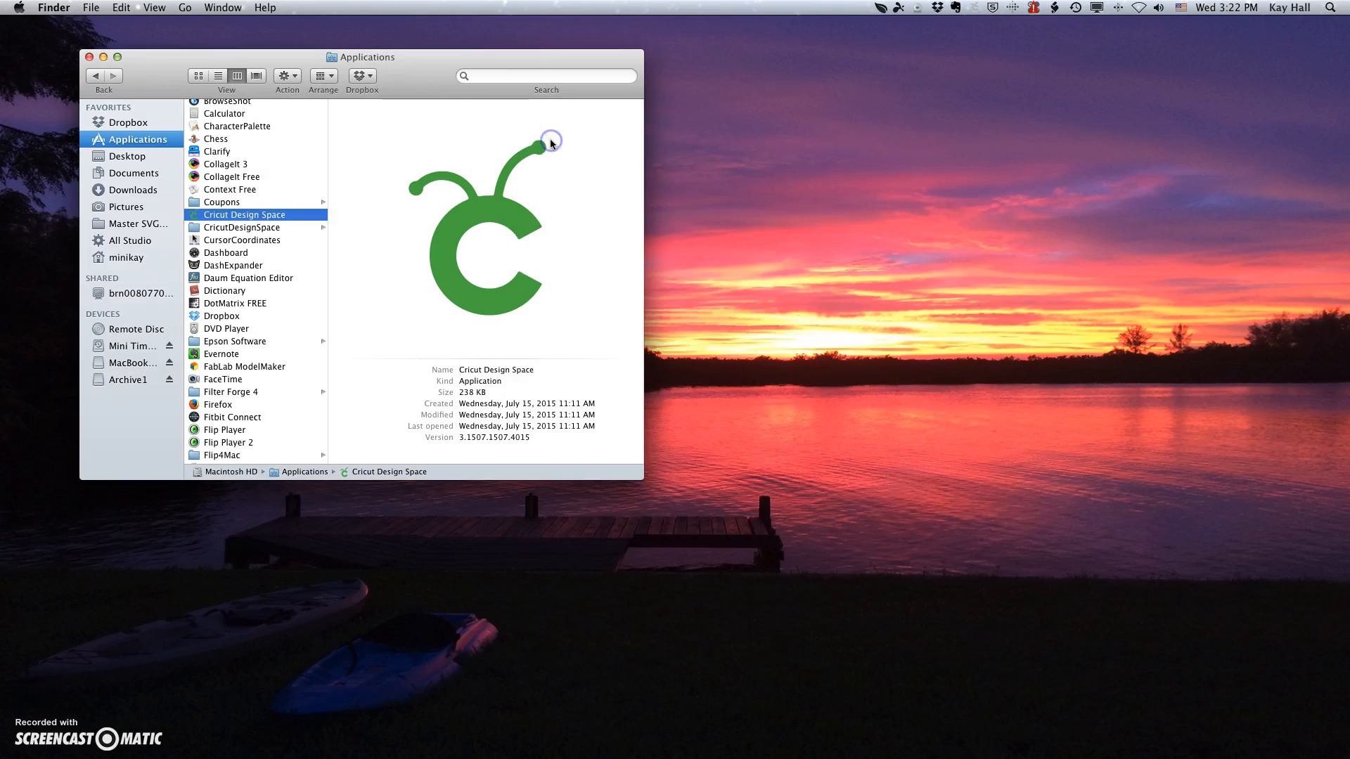
pyautogui.moveTo(798, 446)
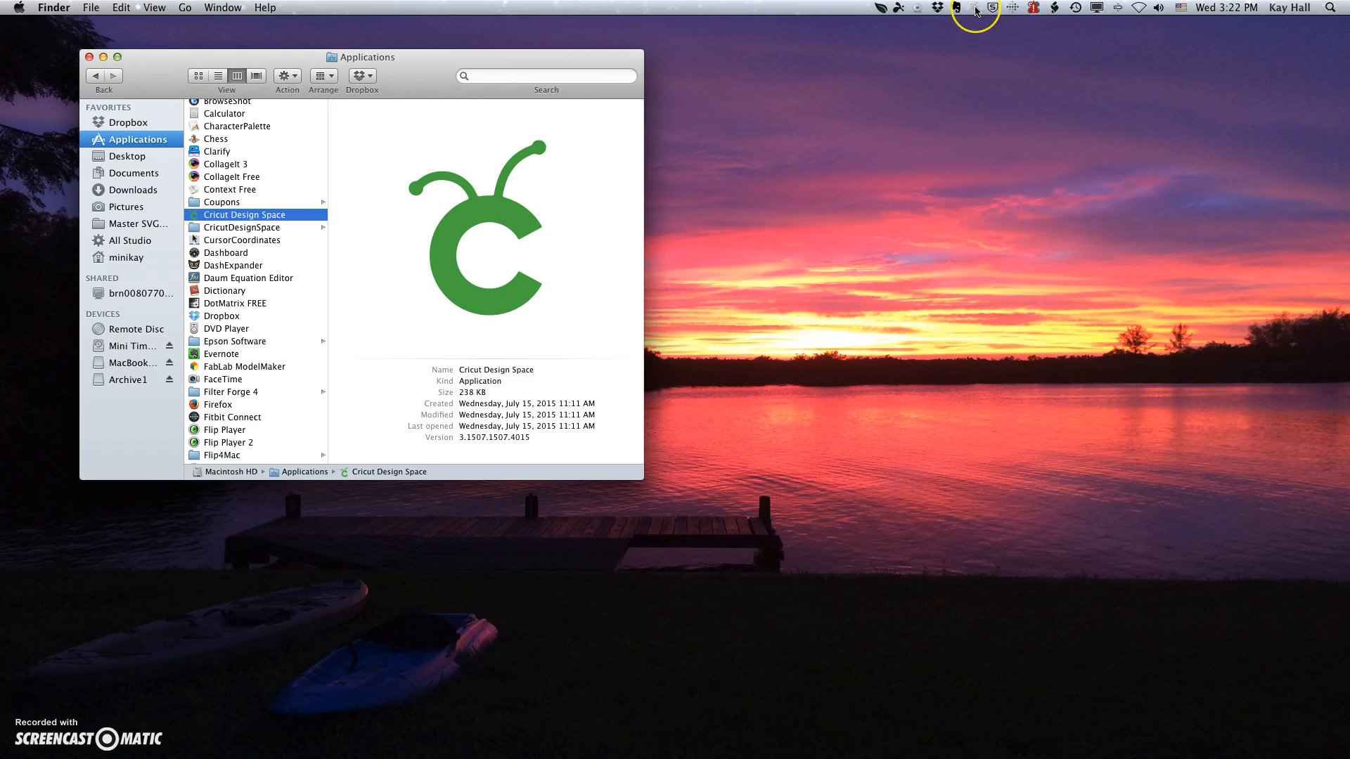
pyautogui.moveTo(952, 147)
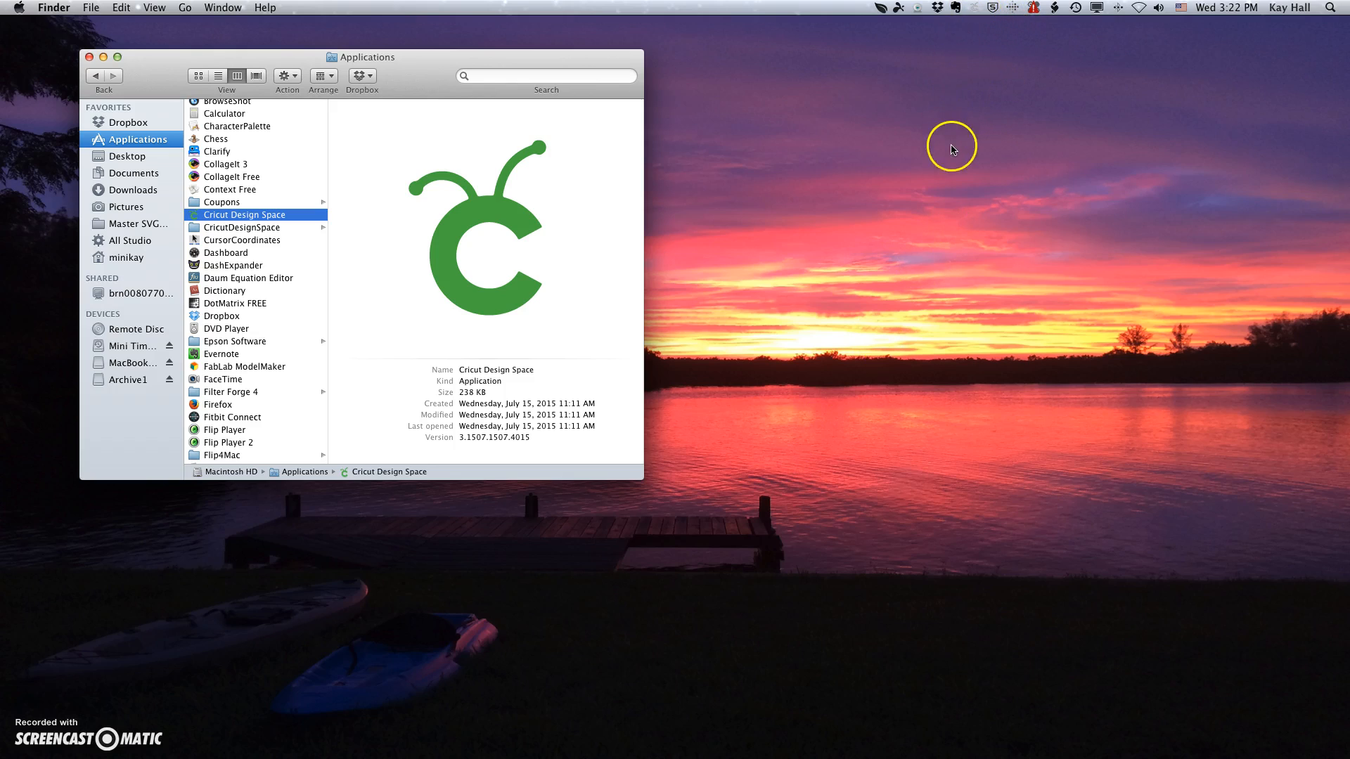